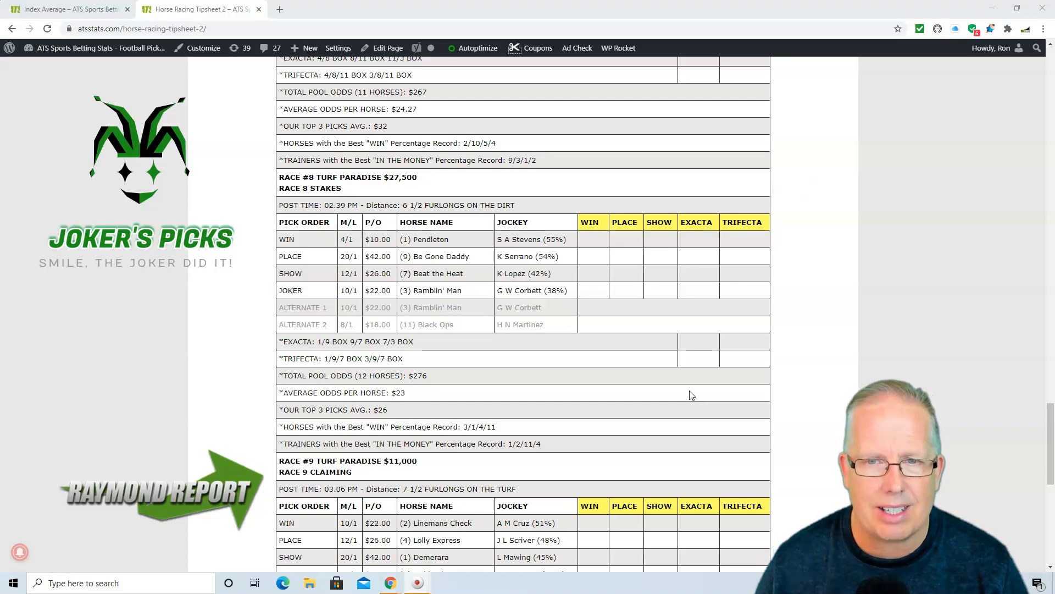
scroll("up", 3)
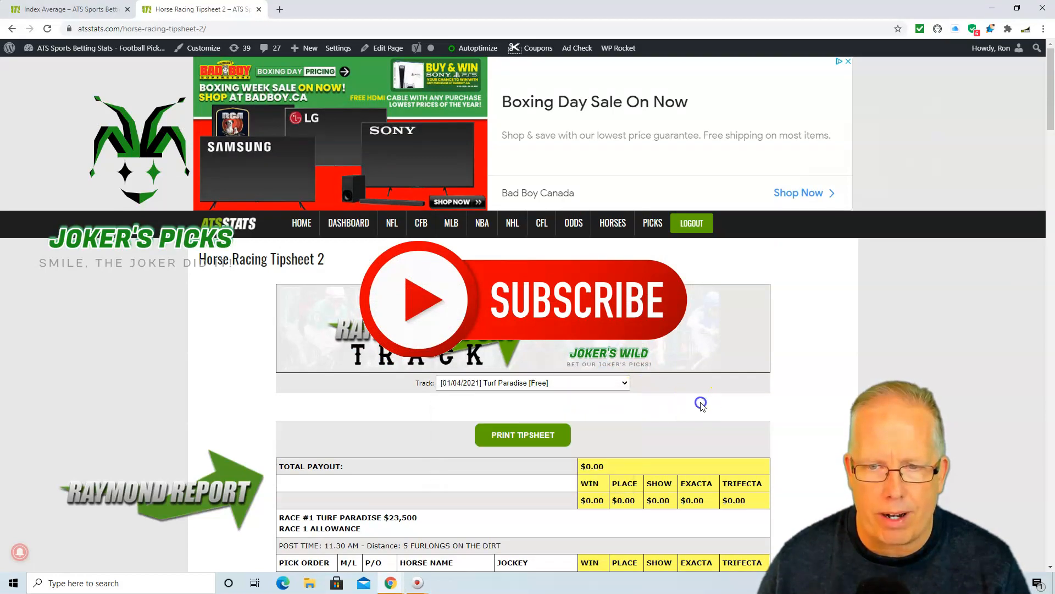
scroll("down", 3)
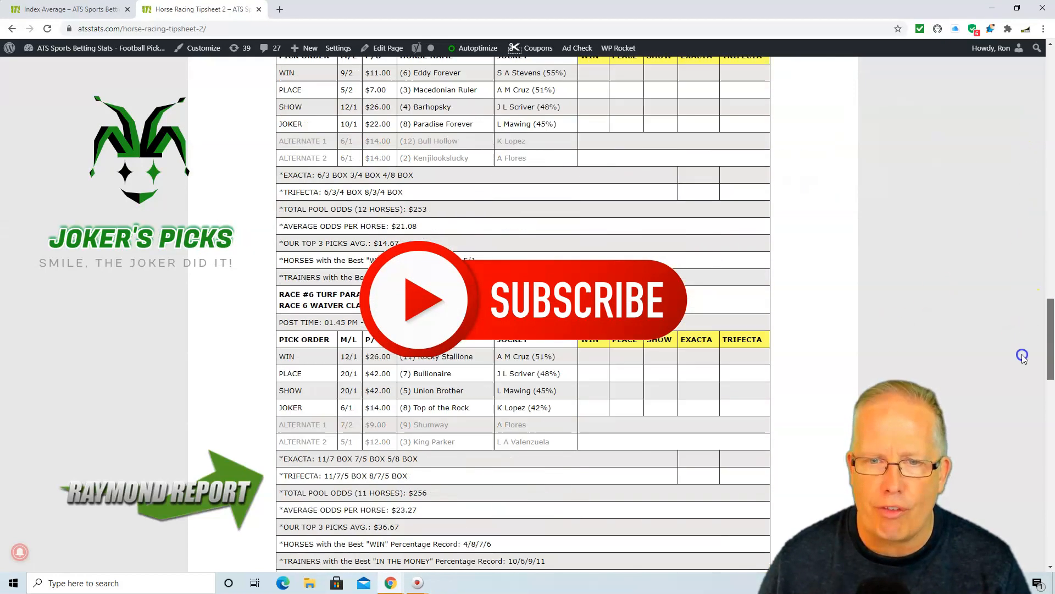
scroll("down", 3)
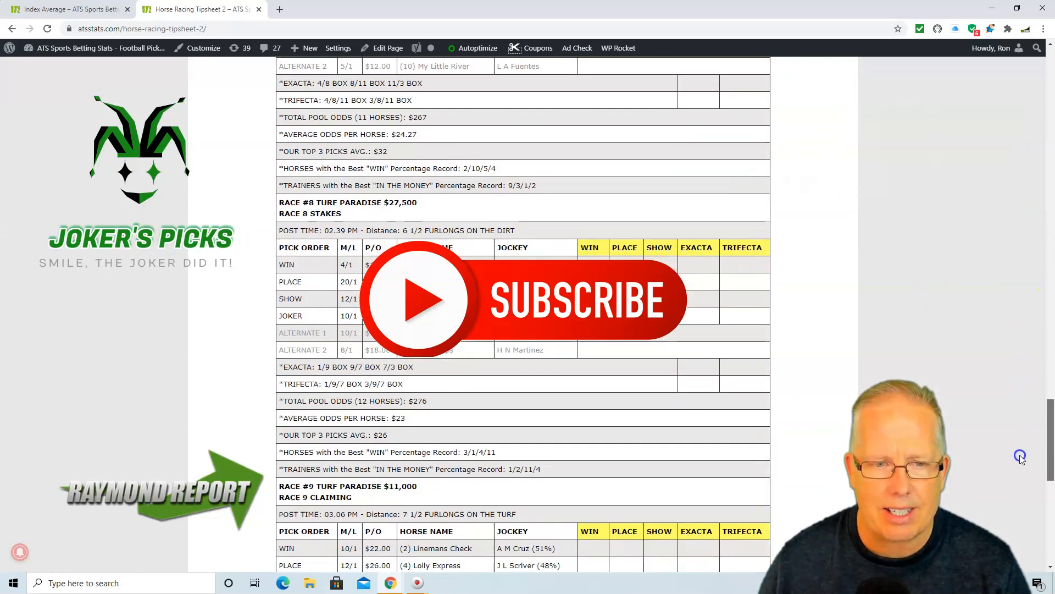